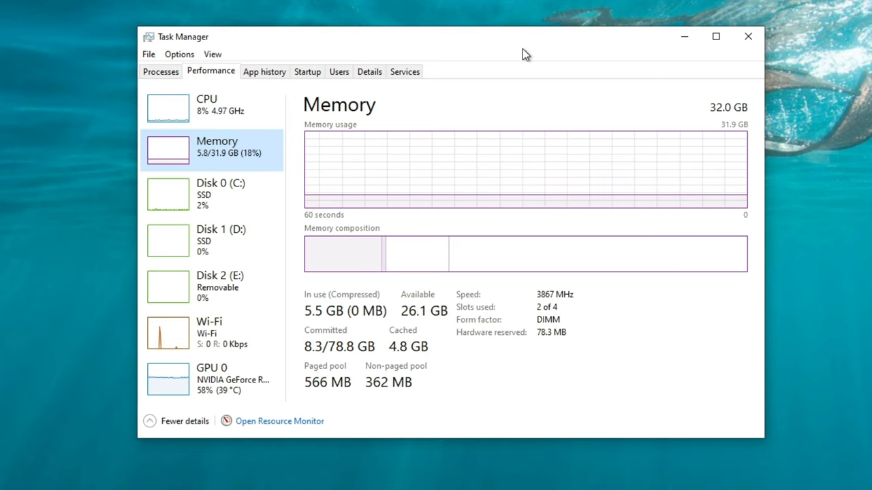
{"action": "mouse_move", "coordinate": [156, 461]}
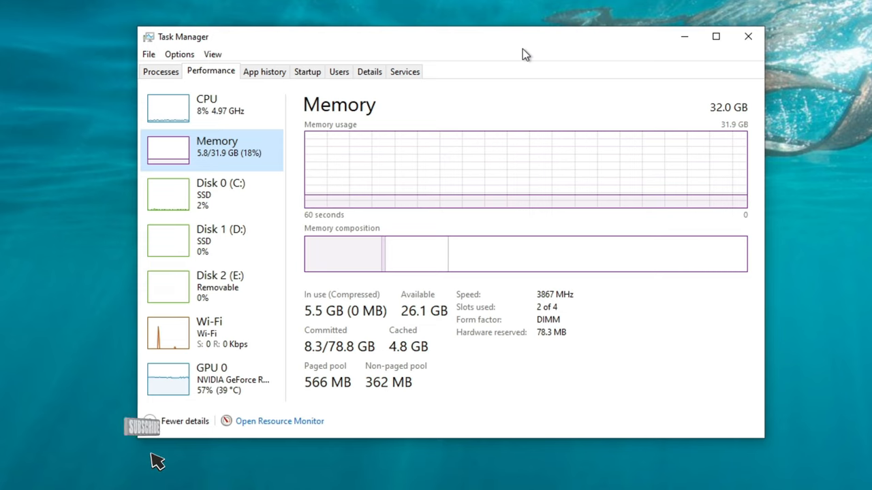